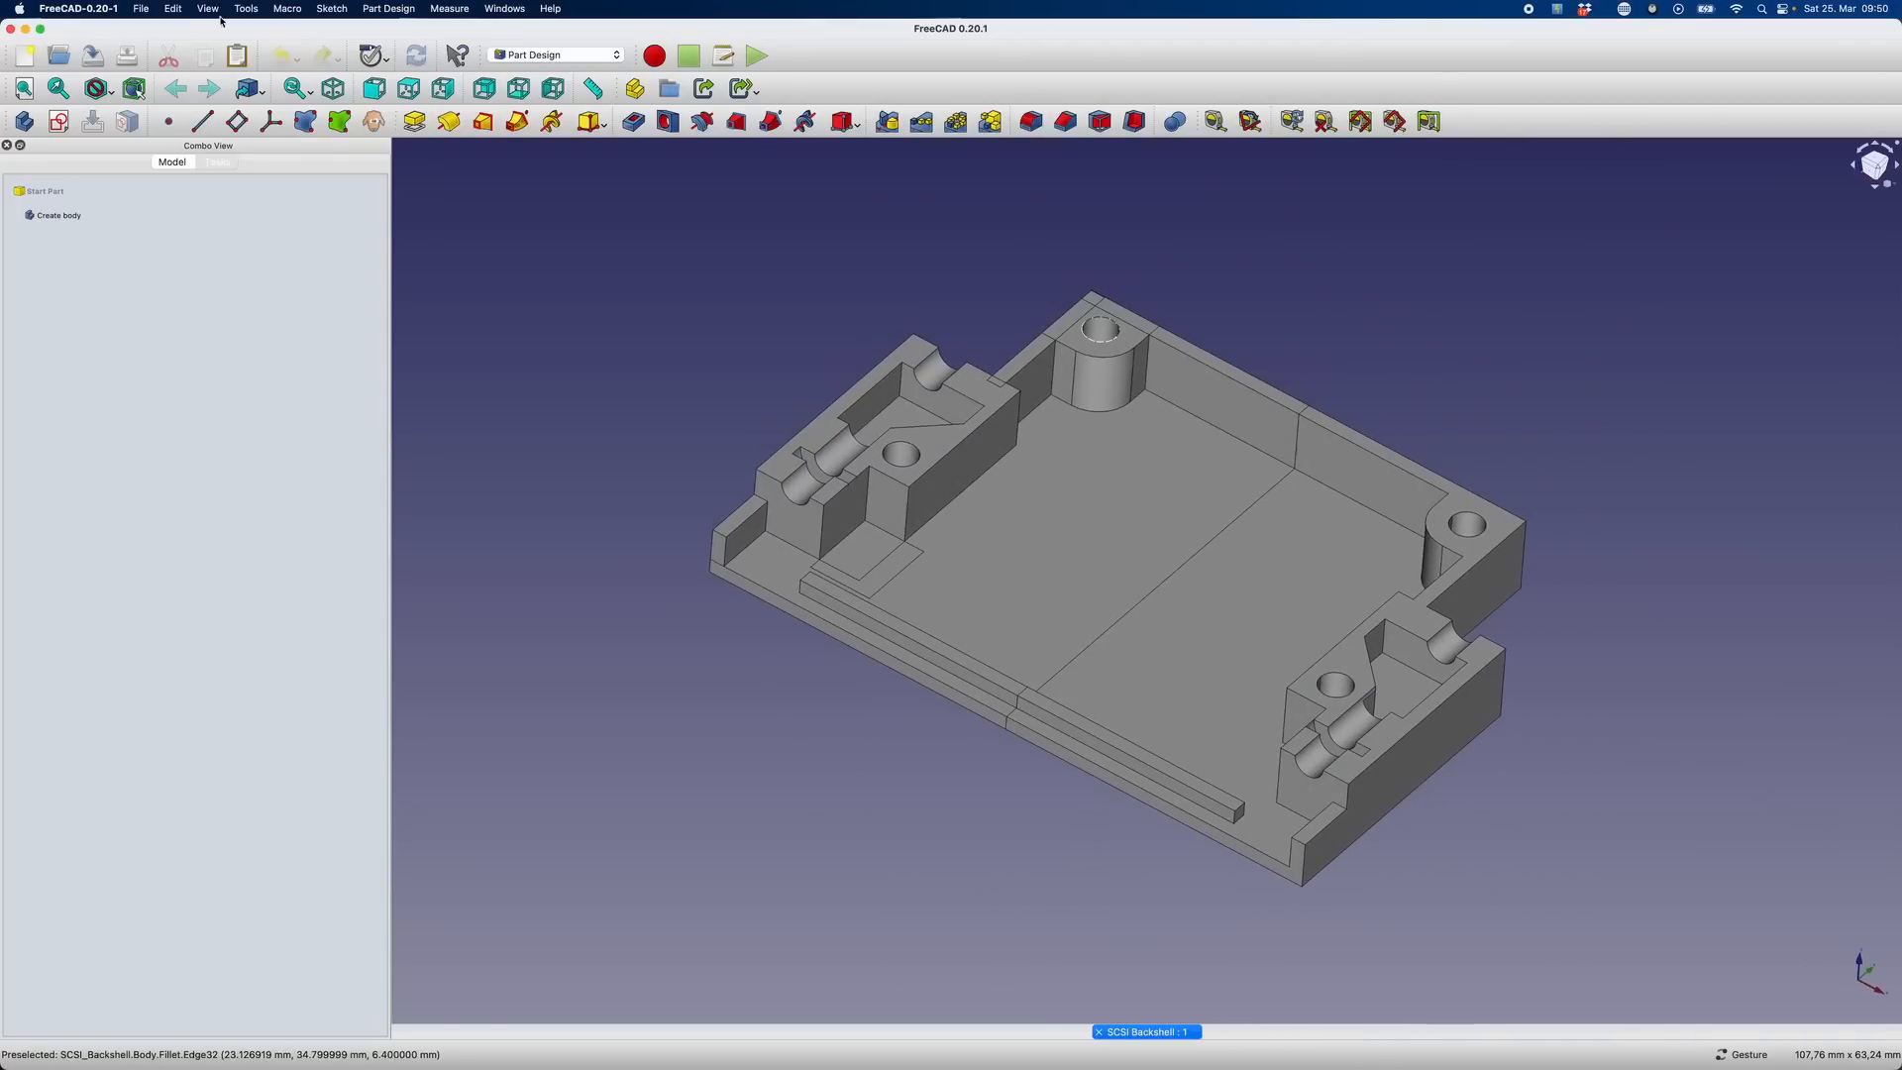
# Open SCSI Backshell_Part 2.FCStd and SCSI Backshell_Part 3.FCStd from the recent files
pyautogui.click(141, 8)
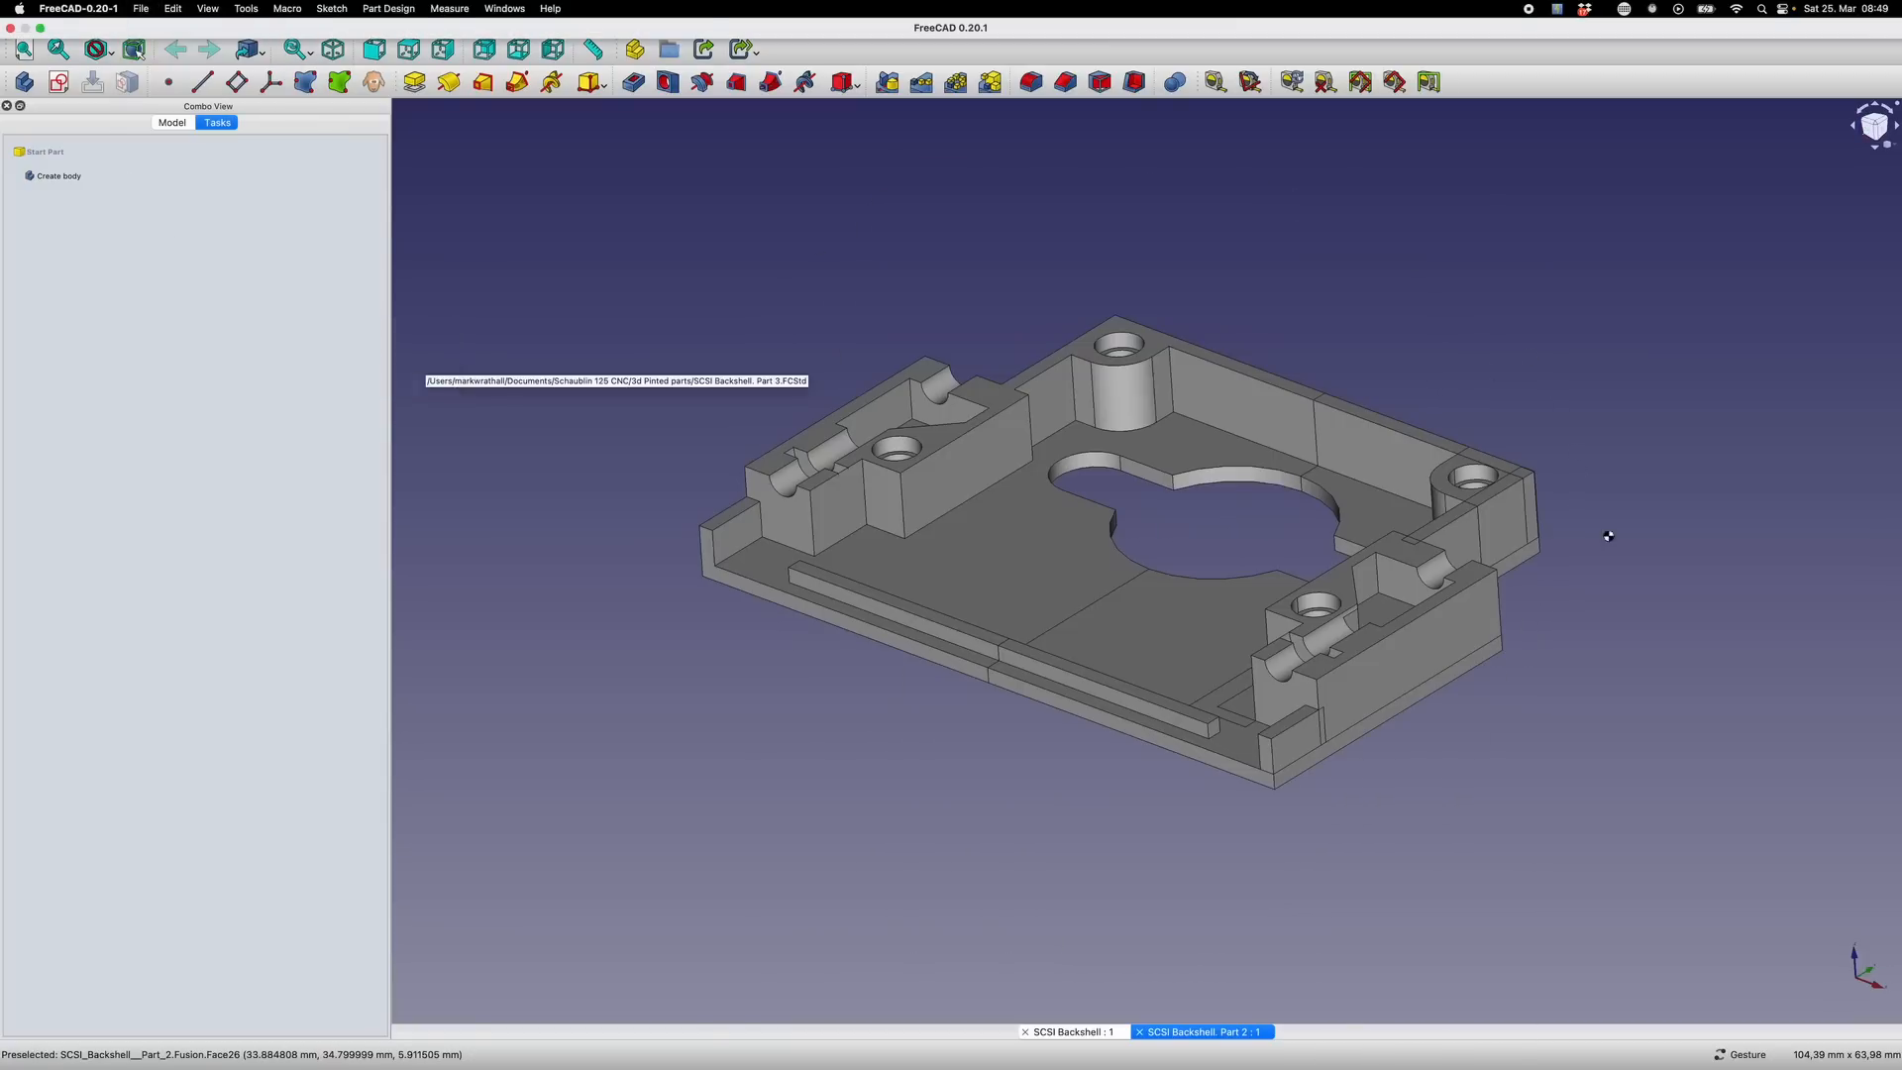
pyautogui.click(1274, 1030)
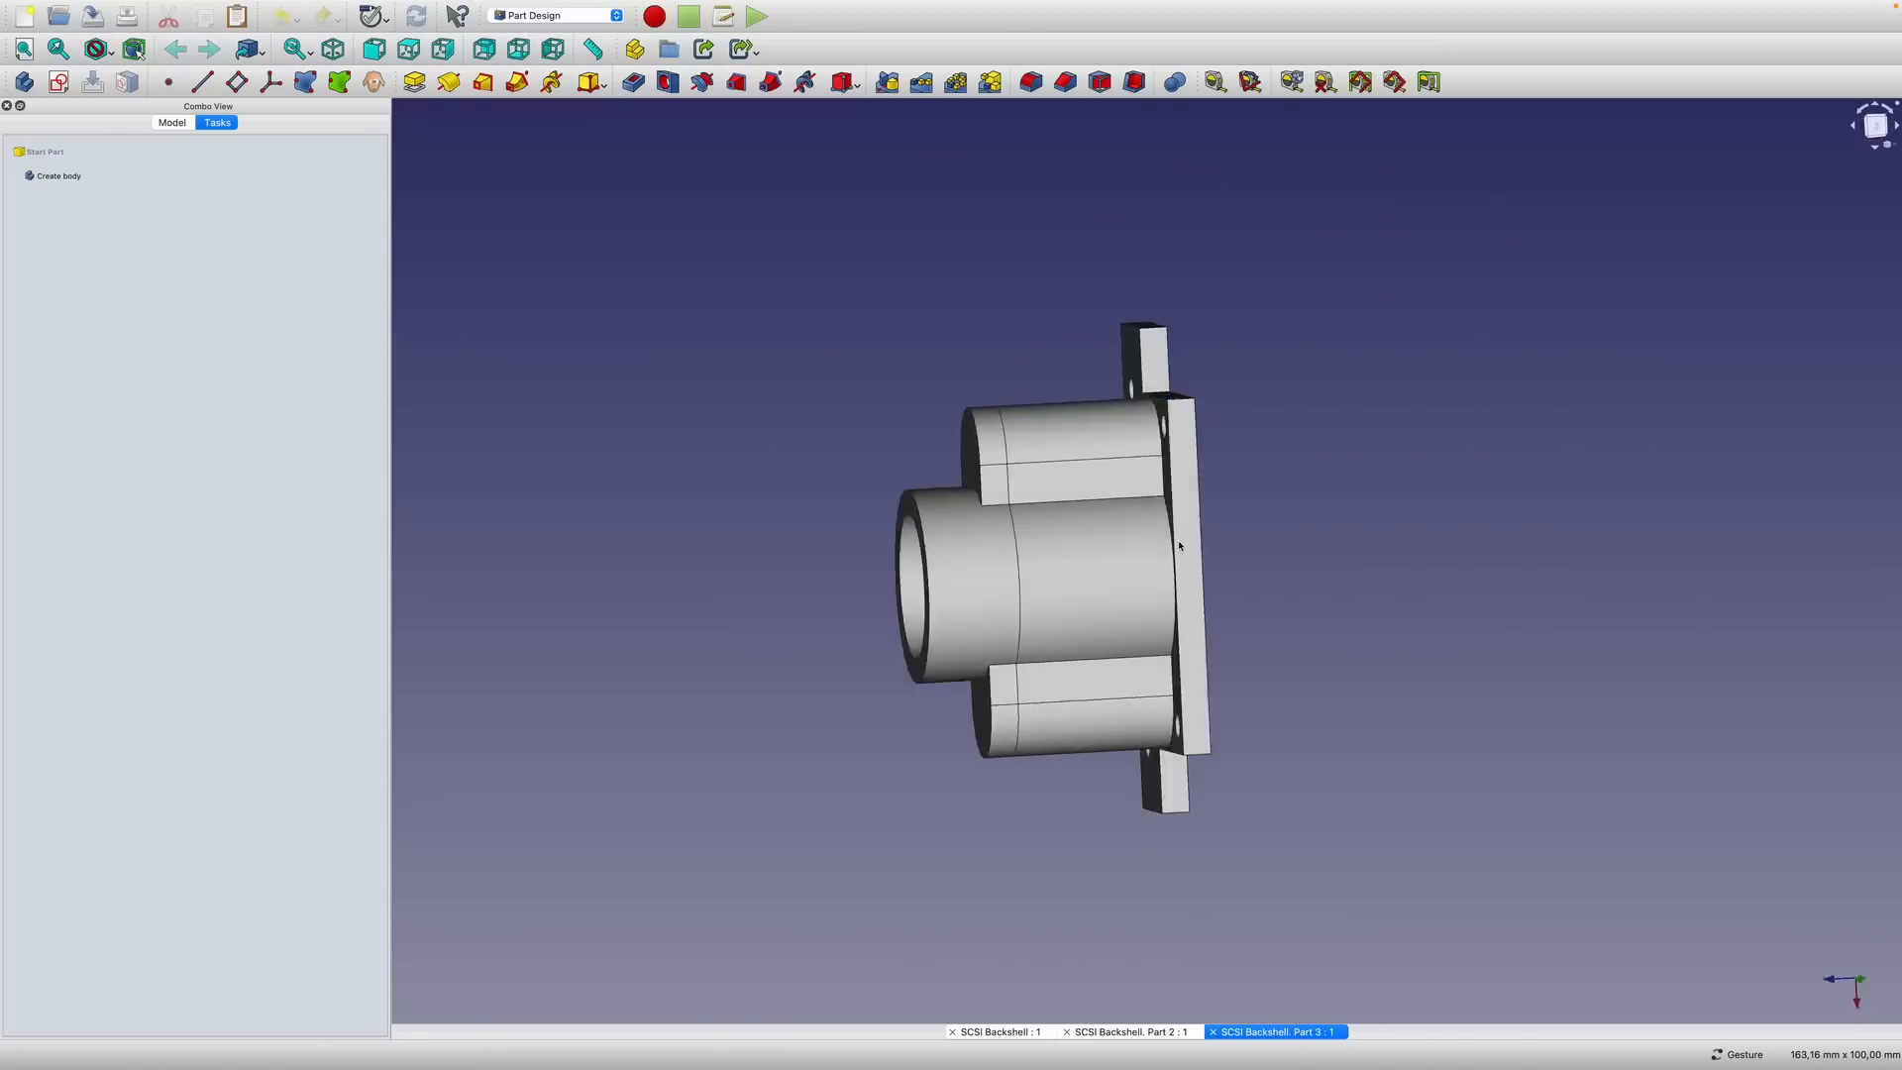